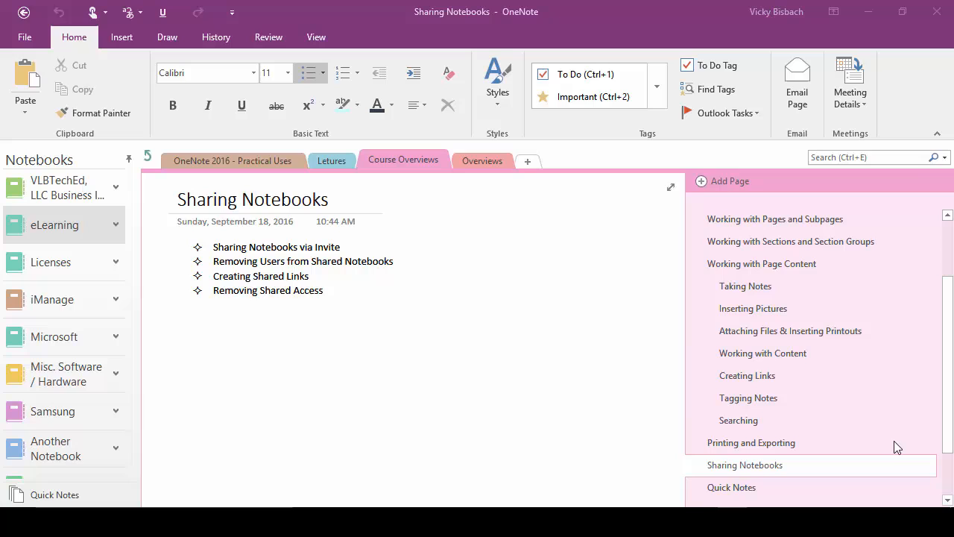
pyautogui.moveTo(778, 422)
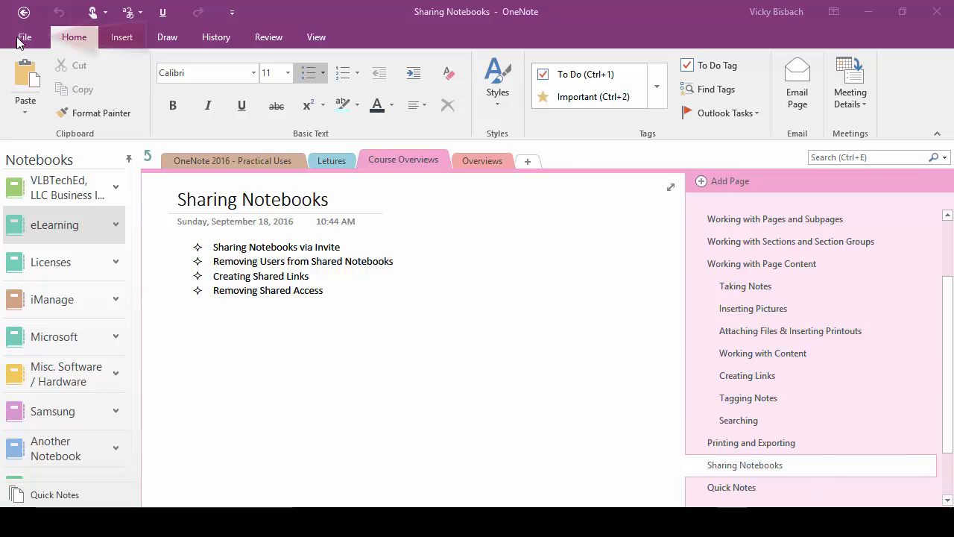
# - Go to File > Share to reach the Share Notebook page for the eLearning notebook
pyautogui.click(24, 38)
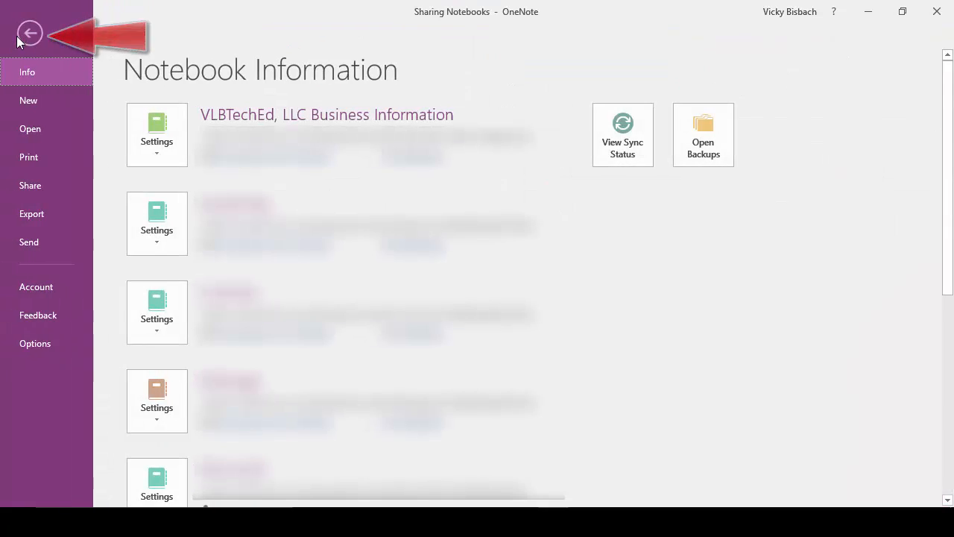
pyautogui.click(30, 185)
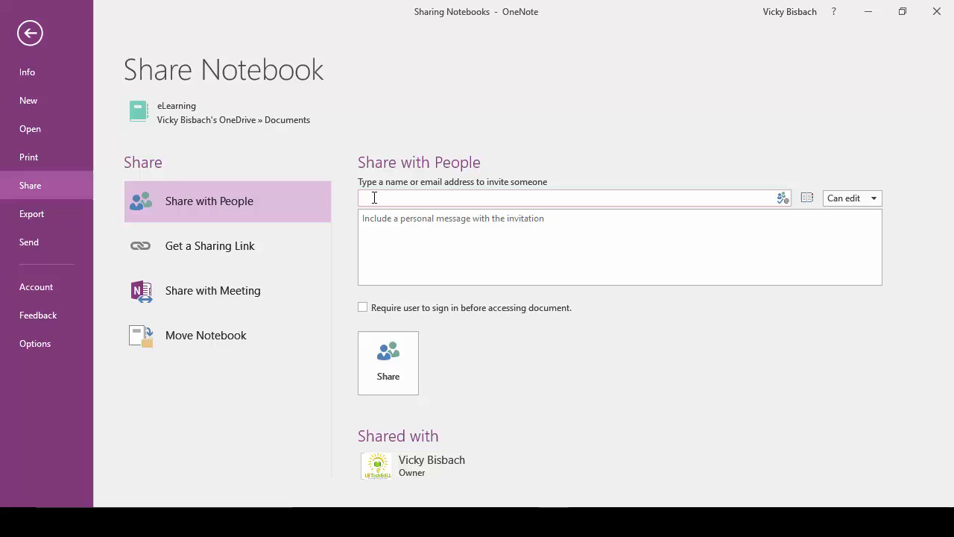
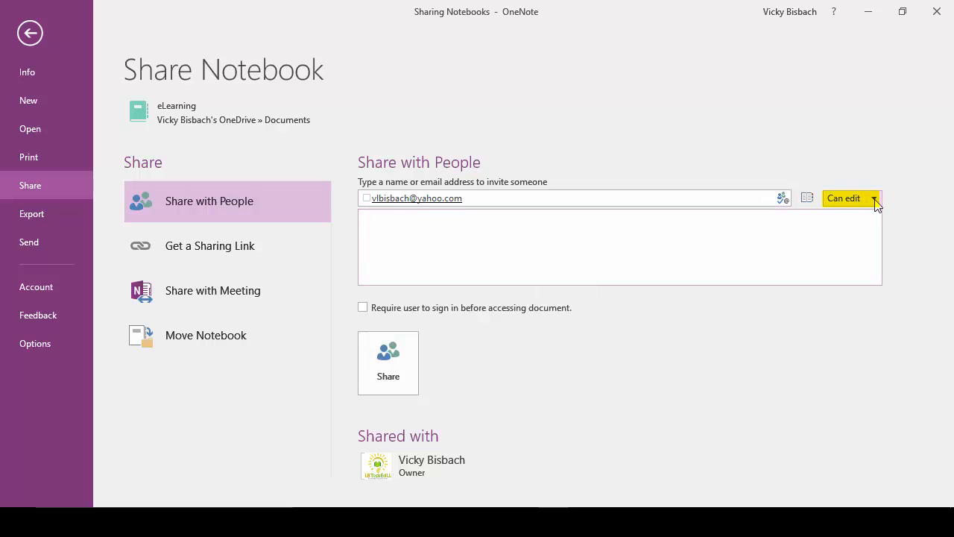
pyautogui.click(874, 199)
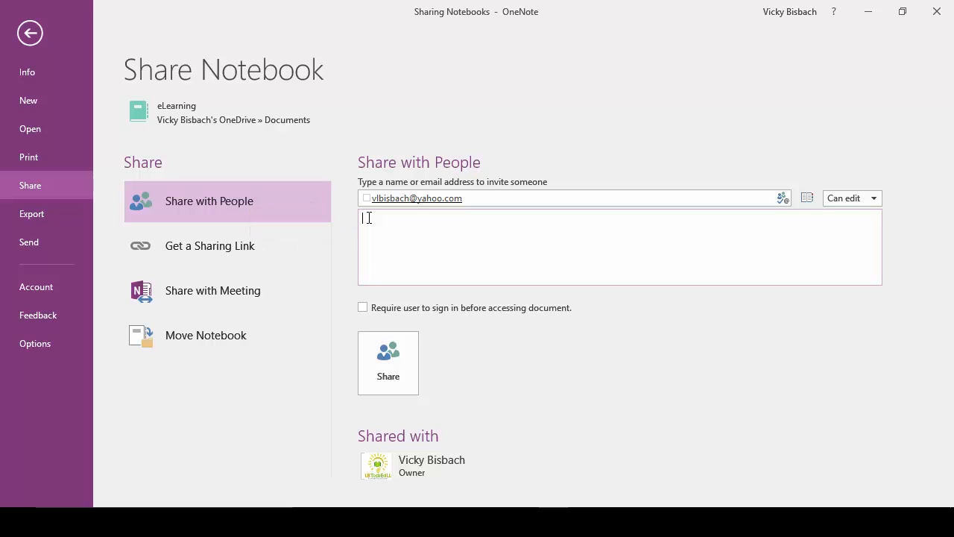
pyautogui.write("Here's the notebook")
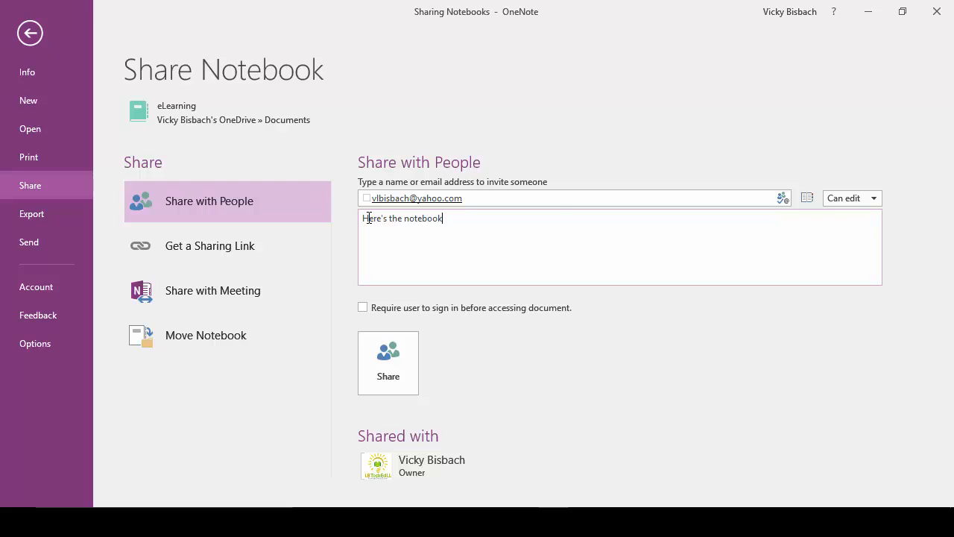
pyautogui.write('I was talking about.  Please review and make any necessary edits.  Thanks')
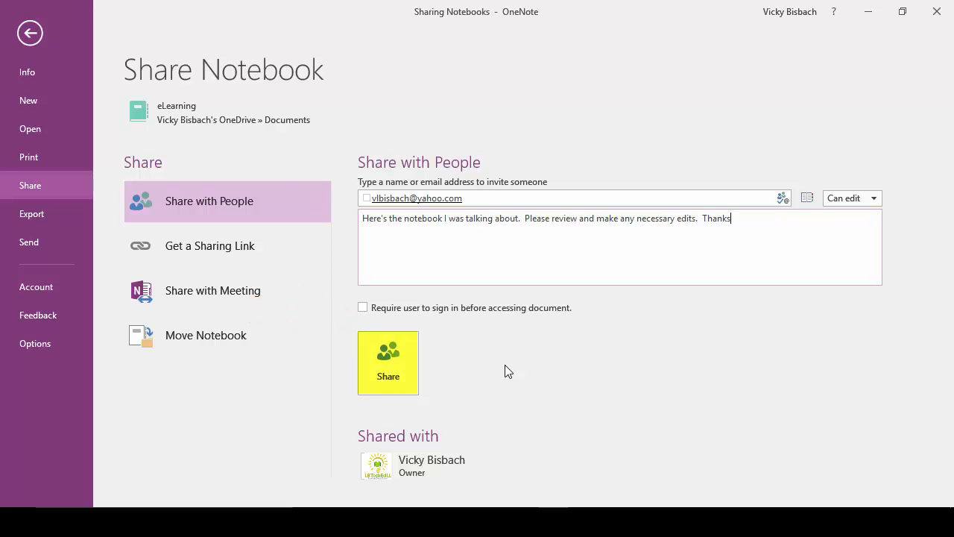
pyautogui.moveTo(388, 362)
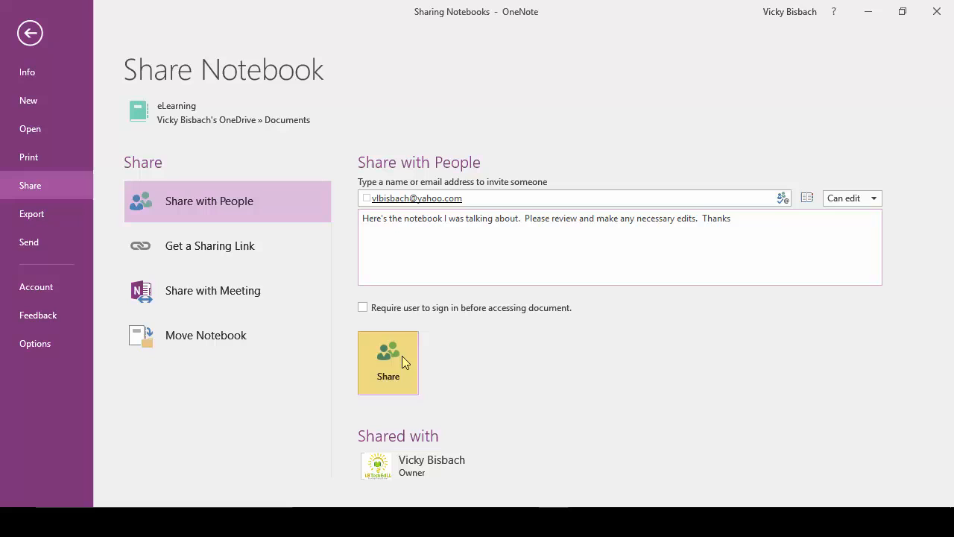
# - Send the invitation and let the Sending emails dialog finish
pyautogui.click(387, 364)
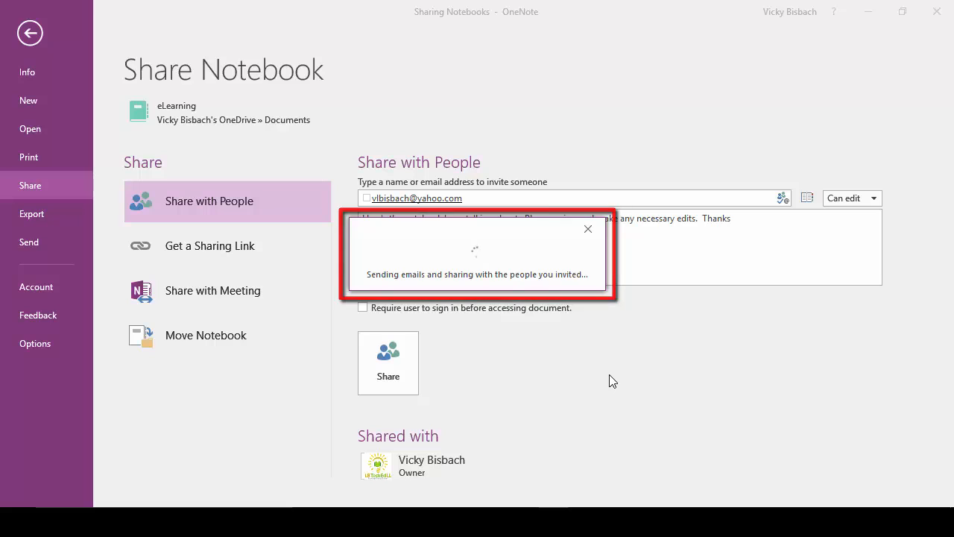
pyautogui.click(388, 364)
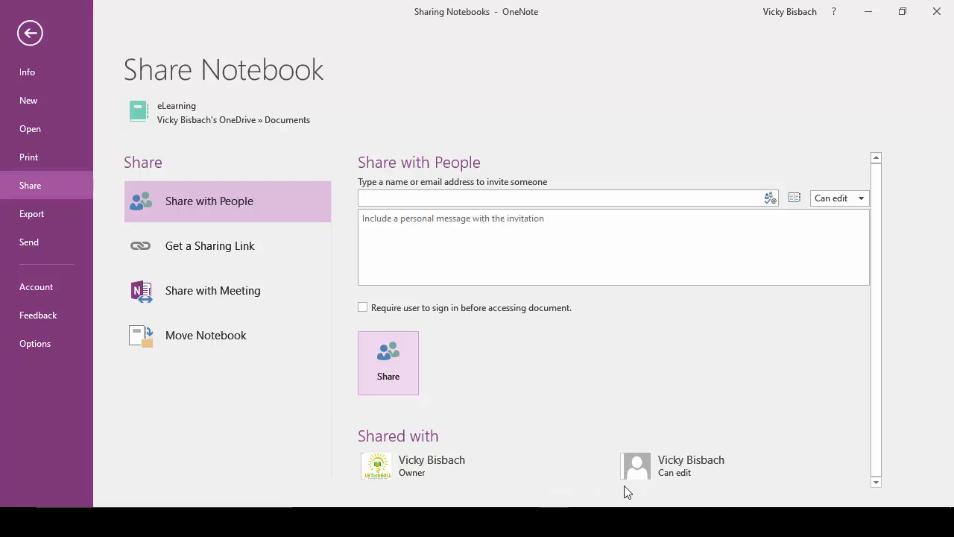
pyautogui.moveTo(578, 382)
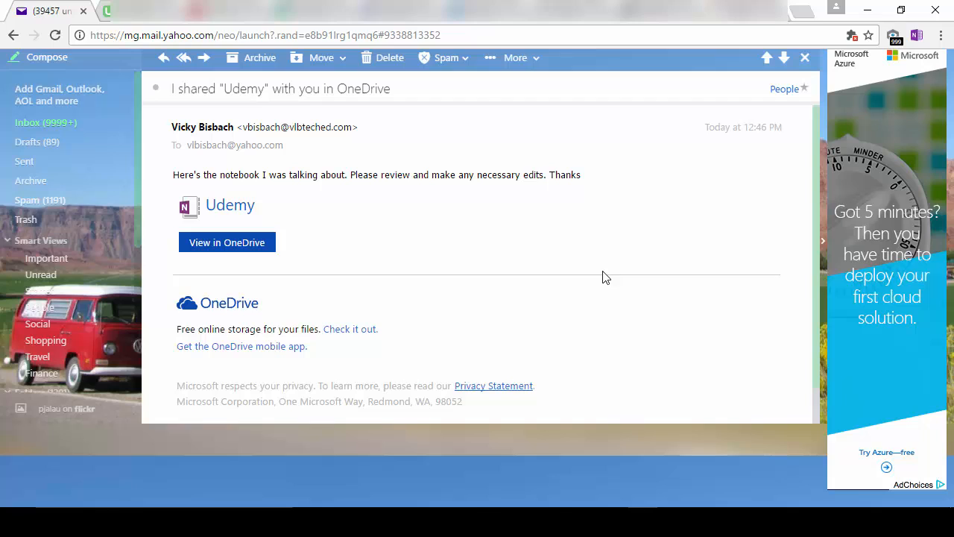
pyautogui.moveTo(632, 240)
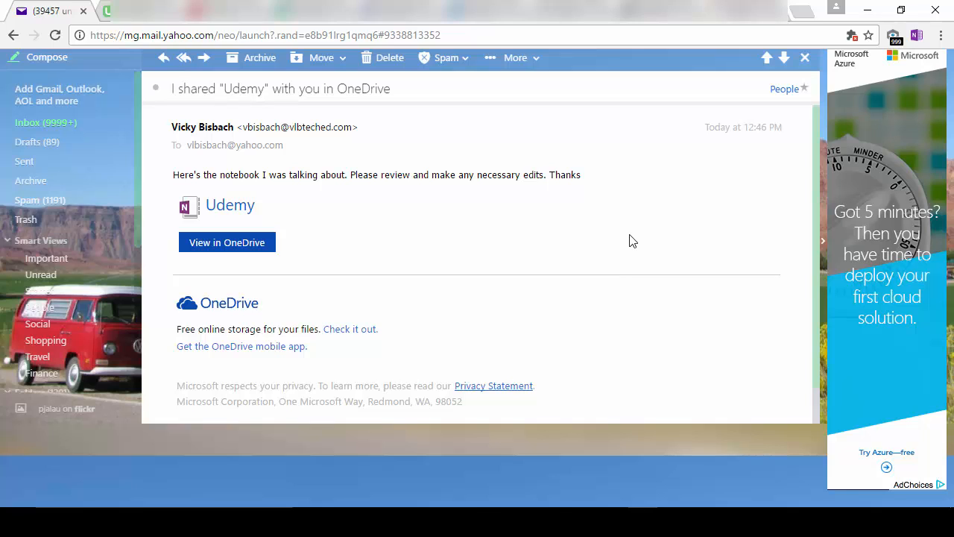
pyautogui.moveTo(405, 224)
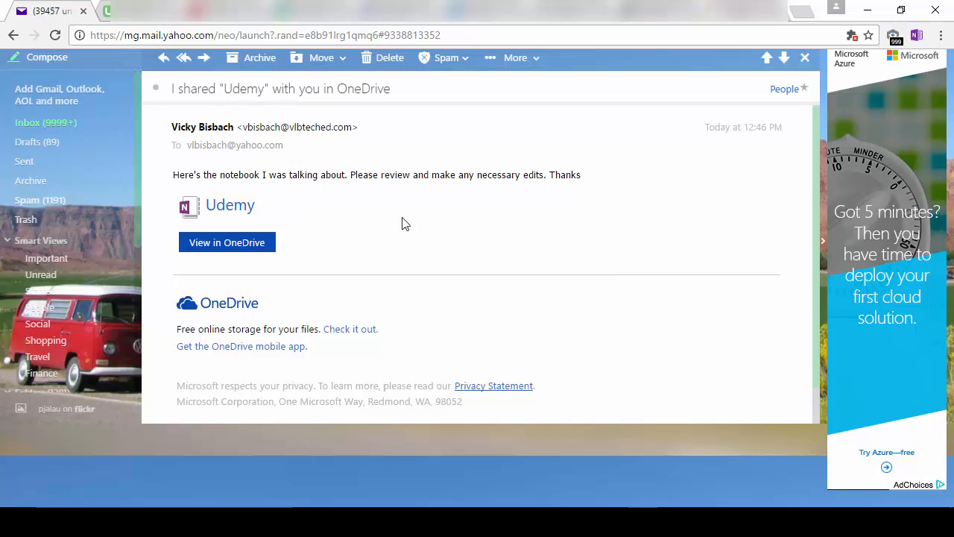
pyautogui.moveTo(460, 248)
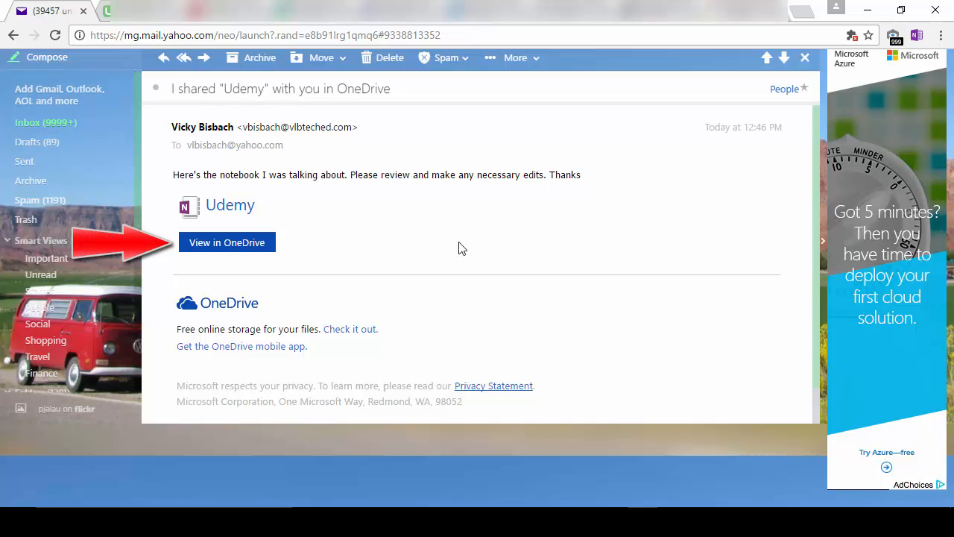
pyautogui.moveTo(227, 242)
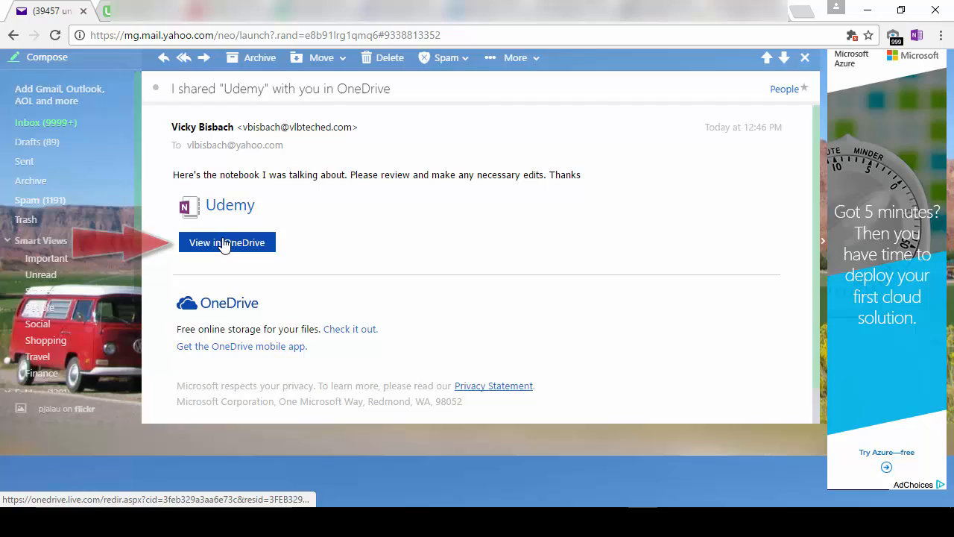
# - View the shared notebook in OneDrive and add an 'Additional Information' bullet to the Sharing Notebooks page
pyautogui.click(227, 241)
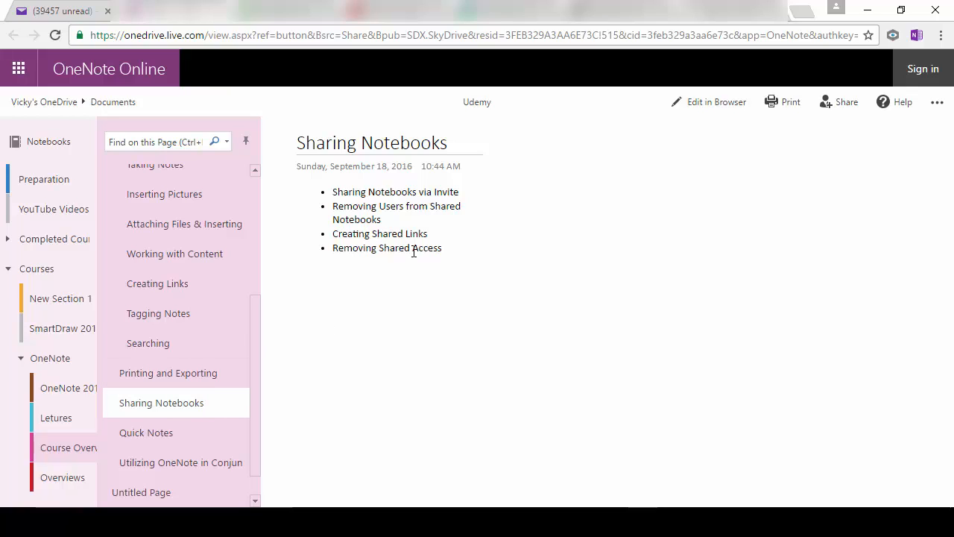
pyautogui.doubleClick(426, 247)
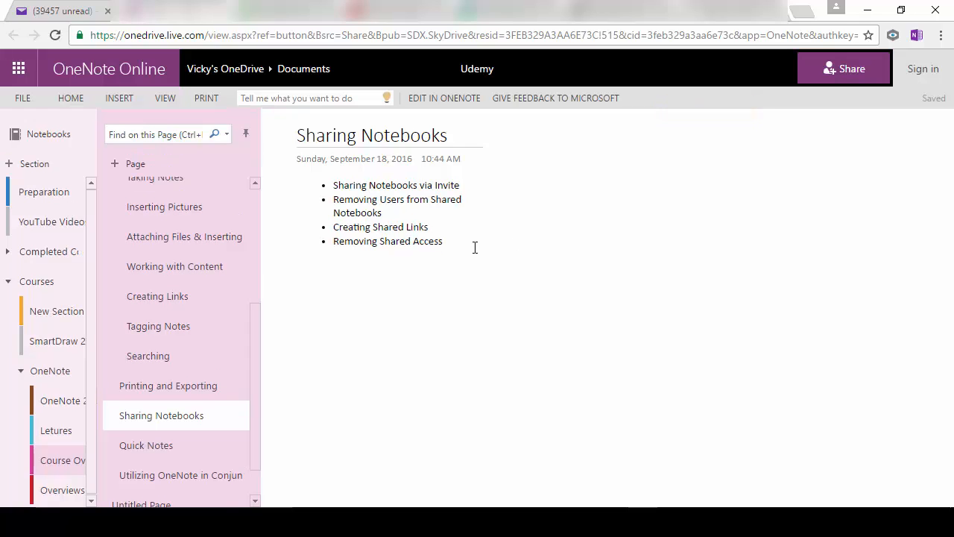
pyautogui.write('Additional Information')
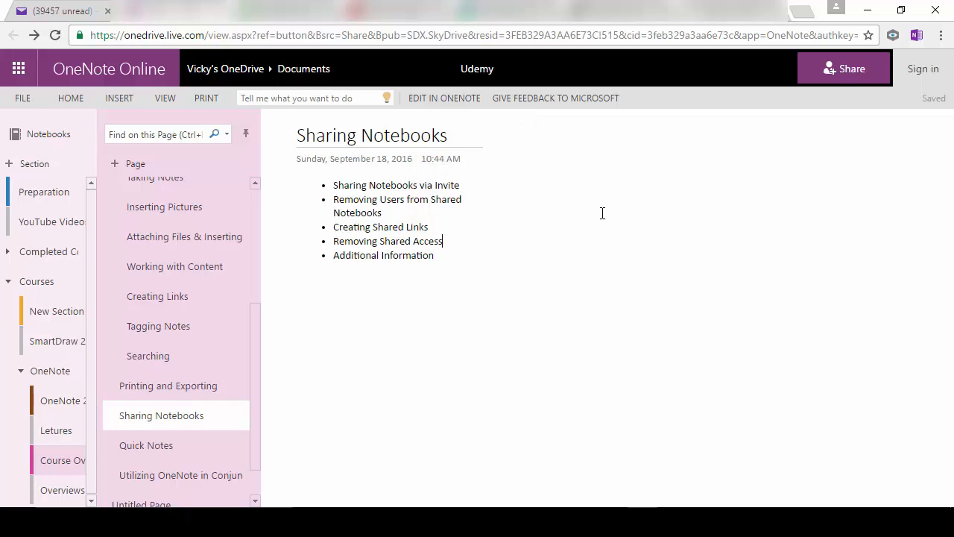
pyautogui.moveTo(182, 135)
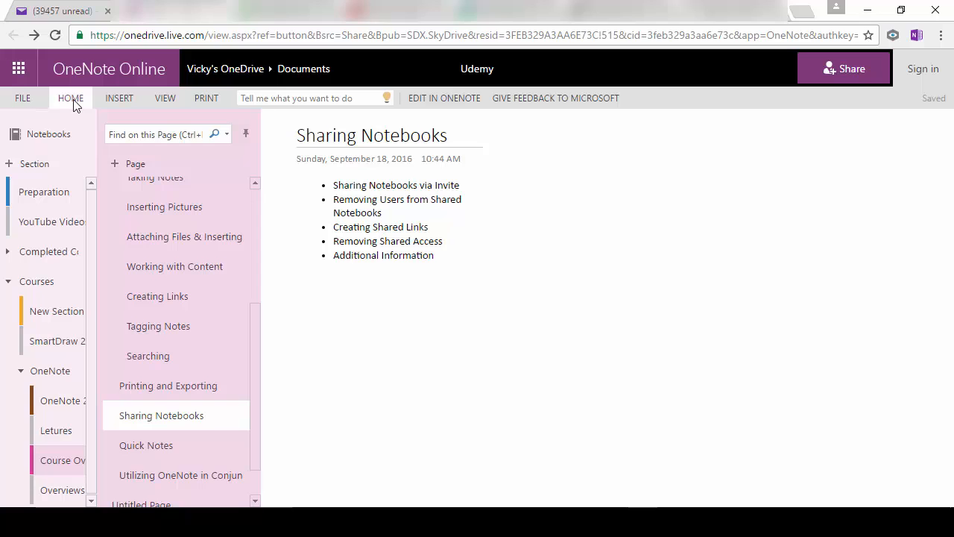
pyautogui.click(119, 99)
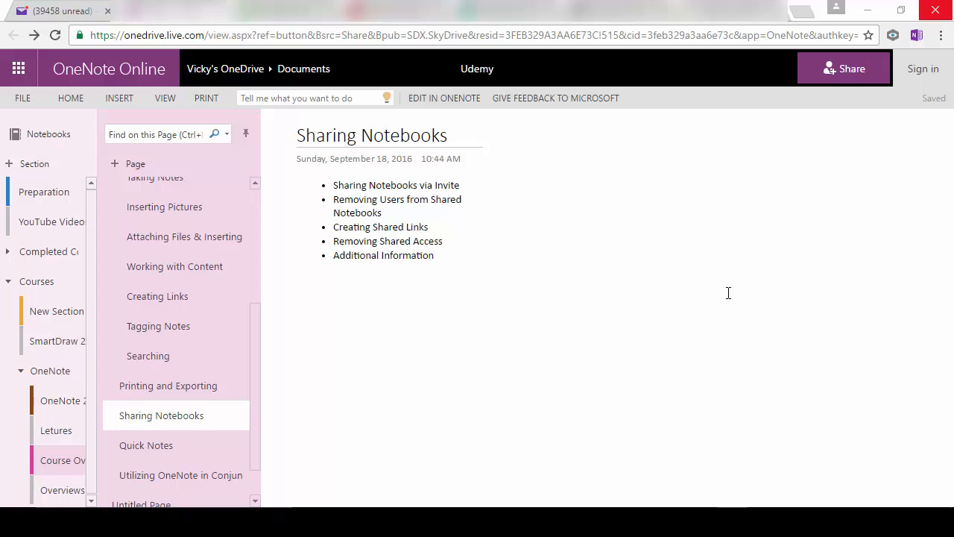
pyautogui.moveTo(605, 318)
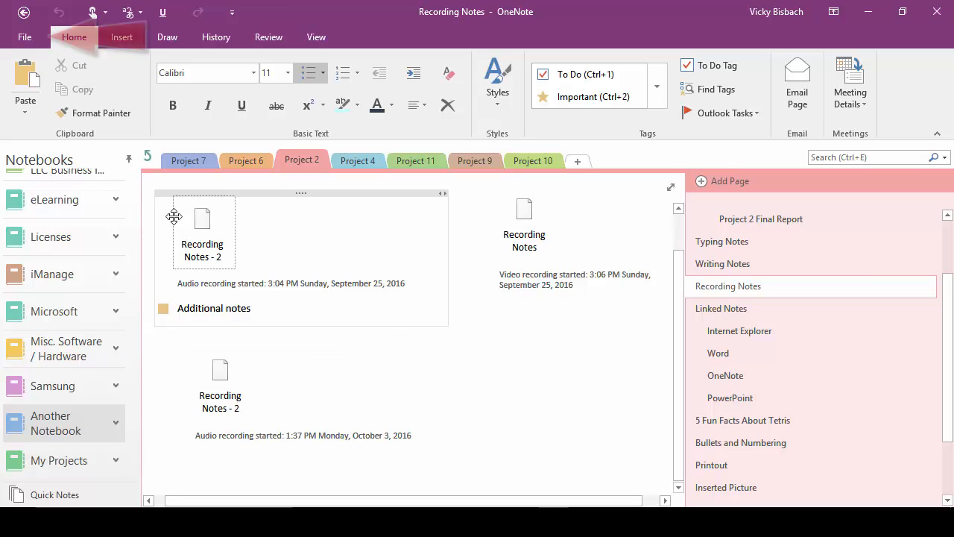
# - Go to File > Share to reach the Share Notebook page for Another Notebook
pyautogui.click(23, 36)
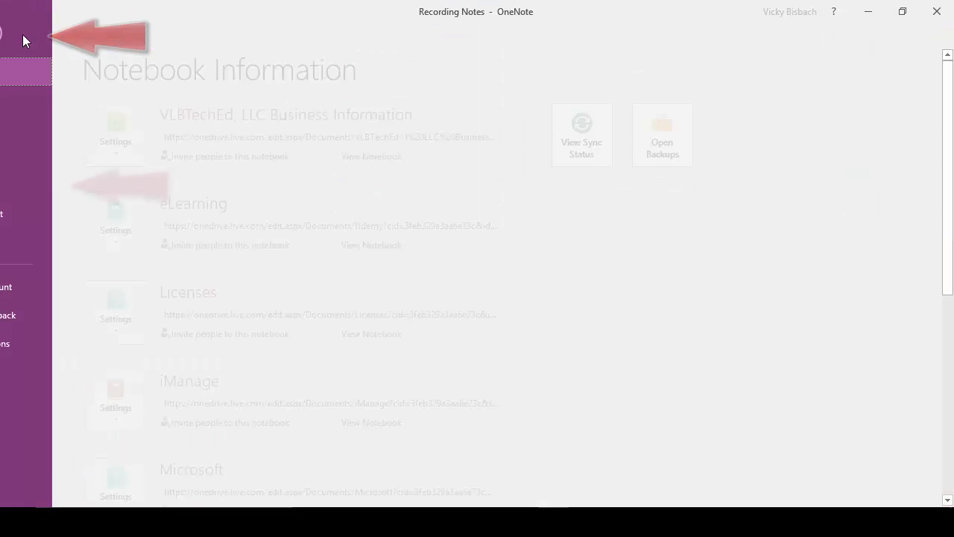
pyautogui.click(30, 185)
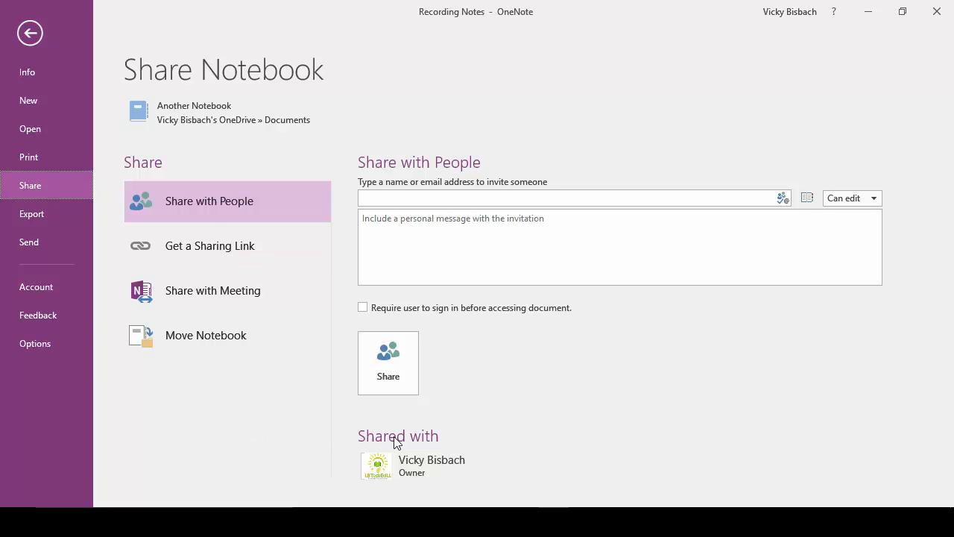
pyautogui.moveTo(293, 458)
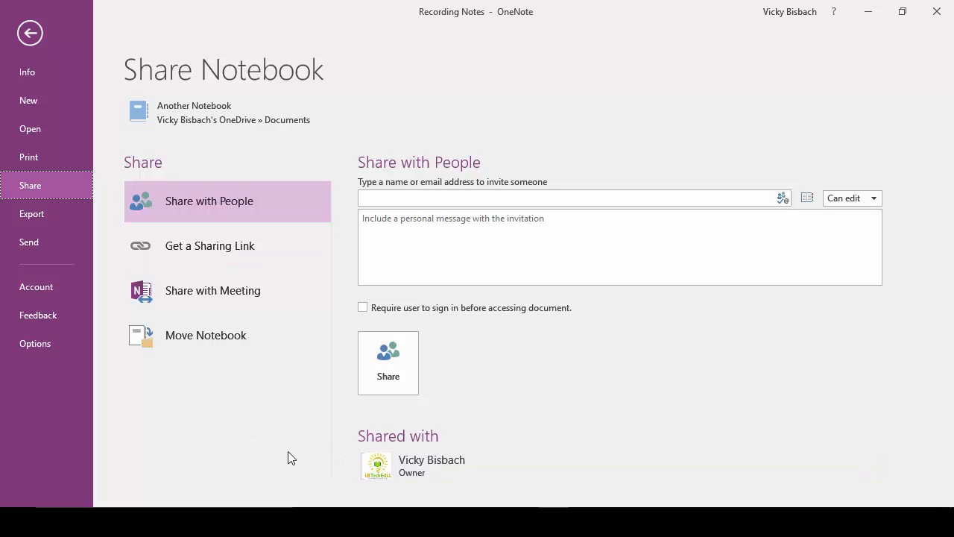
pyautogui.moveTo(641, 421)
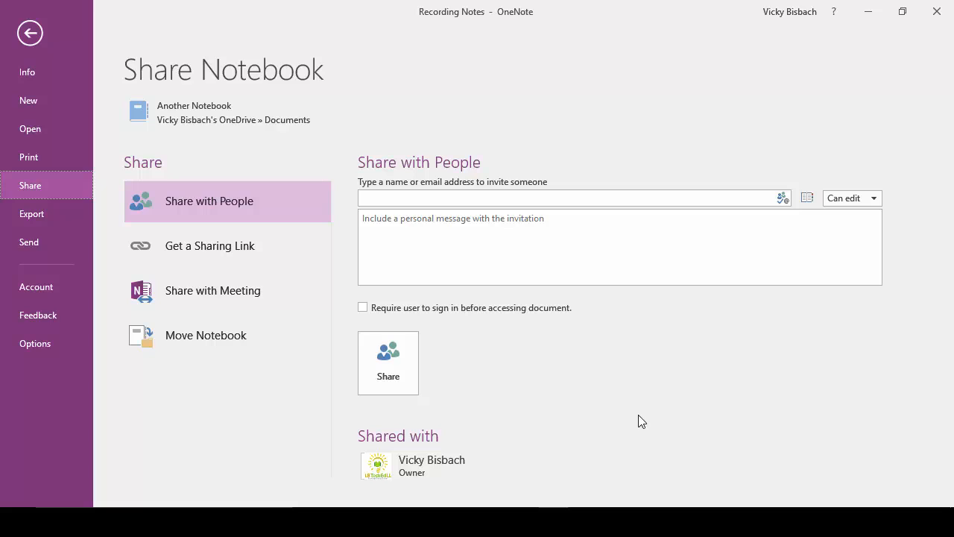
pyautogui.moveTo(237, 170)
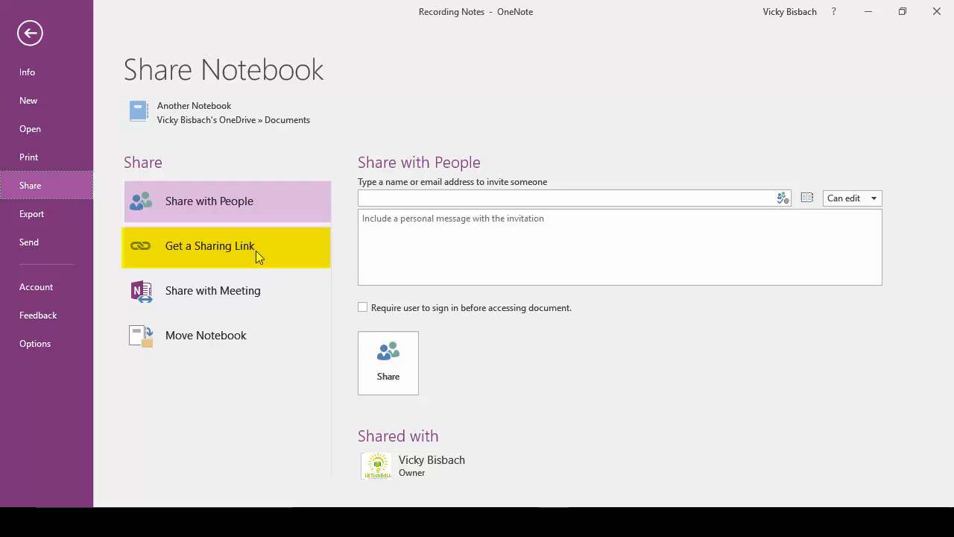
# - Switch to Get a Sharing Link, where no view or edit link exists yet
pyautogui.click(209, 244)
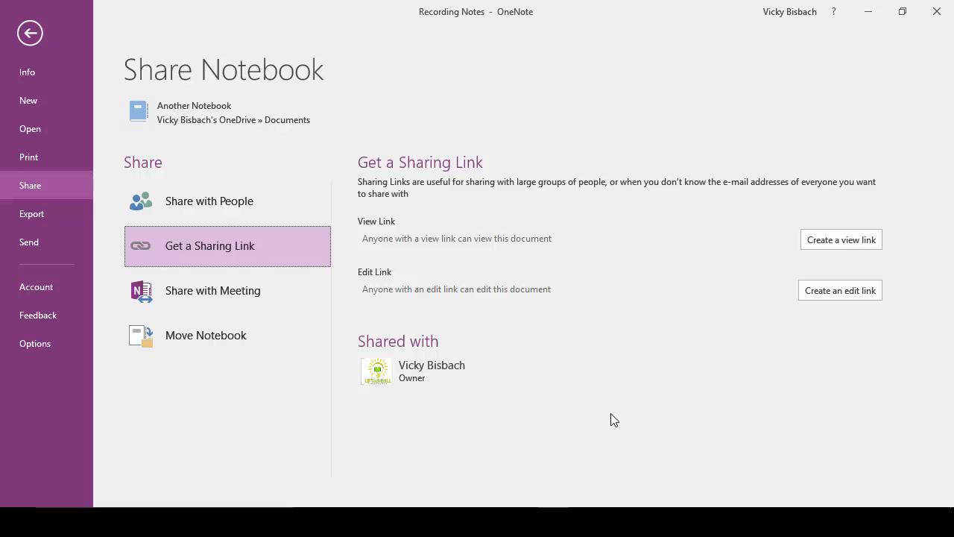
pyautogui.moveTo(409, 247)
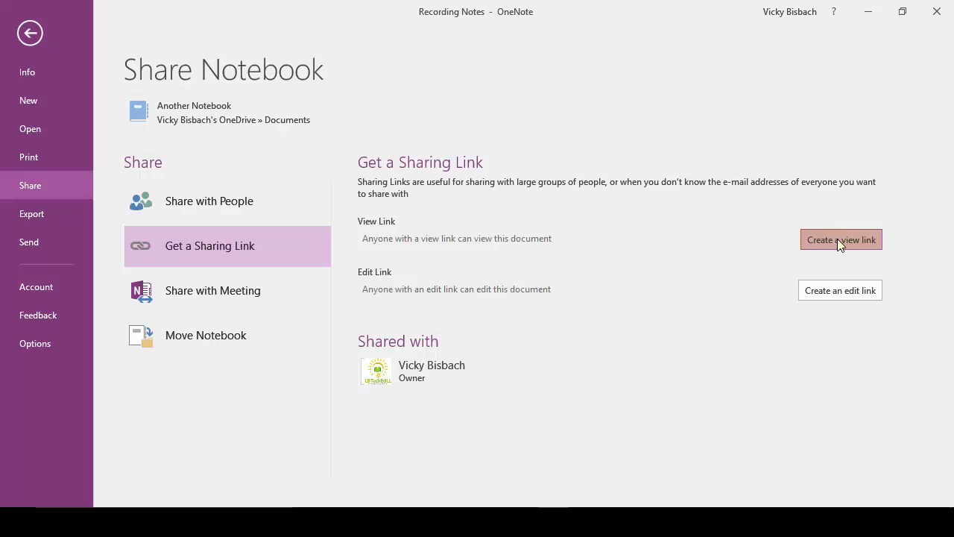
# - Create and copy a view link, then write an email asking to review the notebook via the link
pyautogui.click(841, 239)
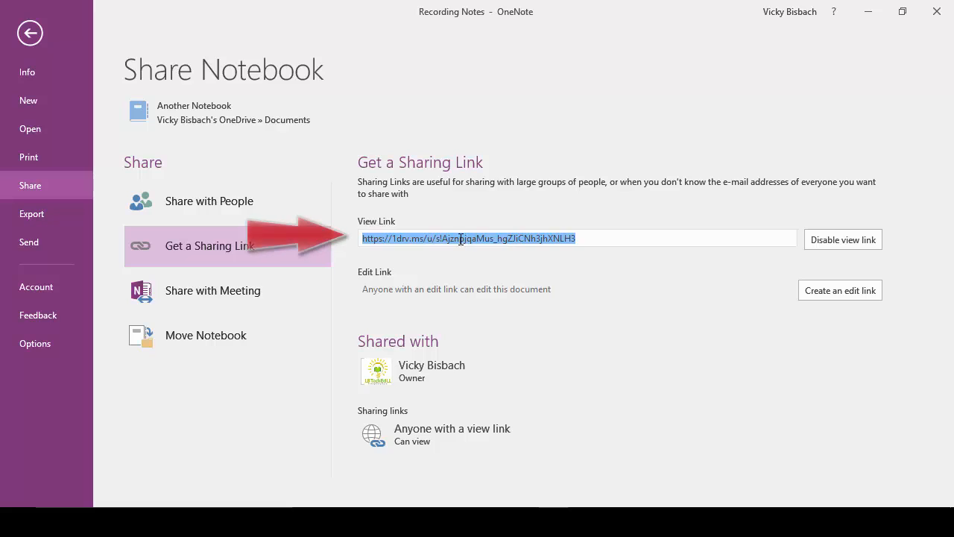
pyautogui.rightClick(468, 238)
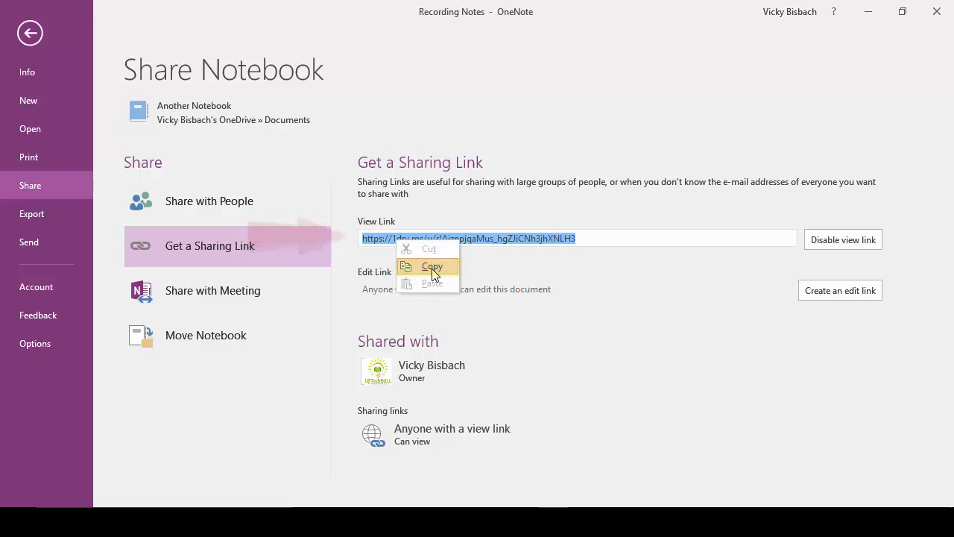
pyautogui.click(432, 267)
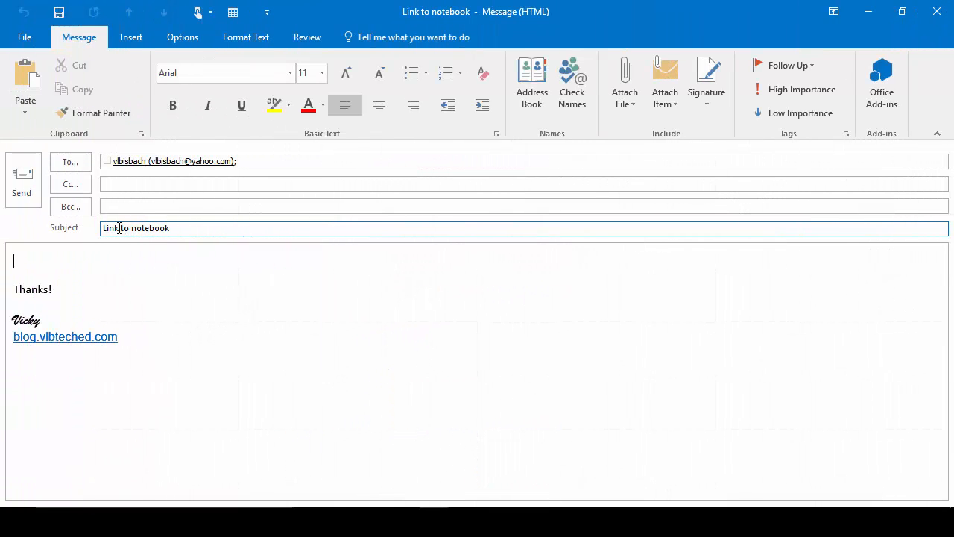
pyautogui.write("Here's the link to the notebook.  Please review.")
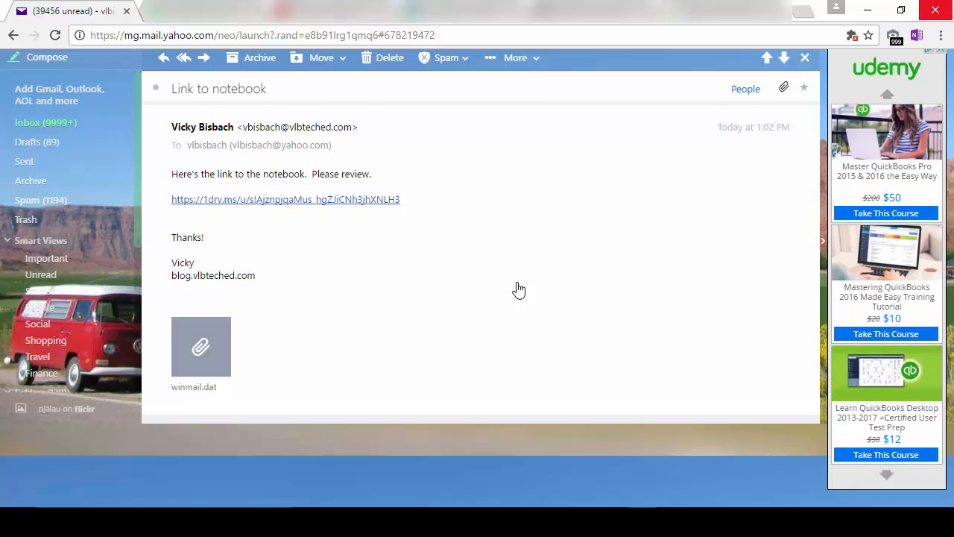
# - Follow the OneDrive link in the received 'Link to notebook' email
pyautogui.scroll(-3)
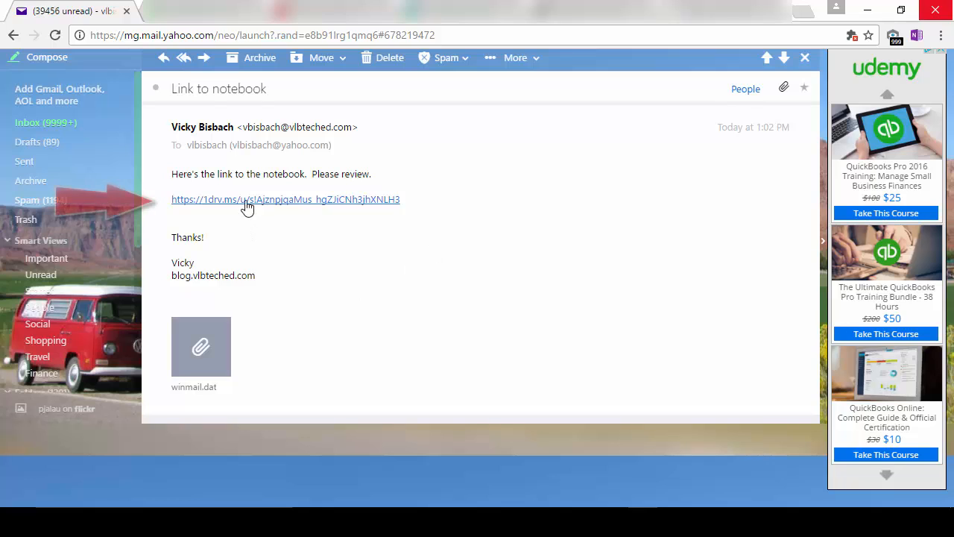
pyautogui.click(285, 200)
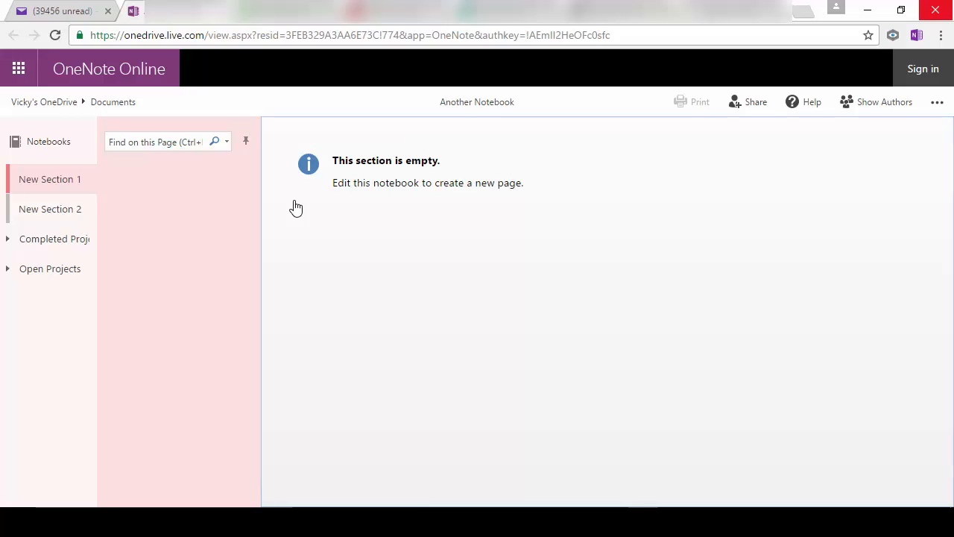
pyautogui.moveTo(22, 276)
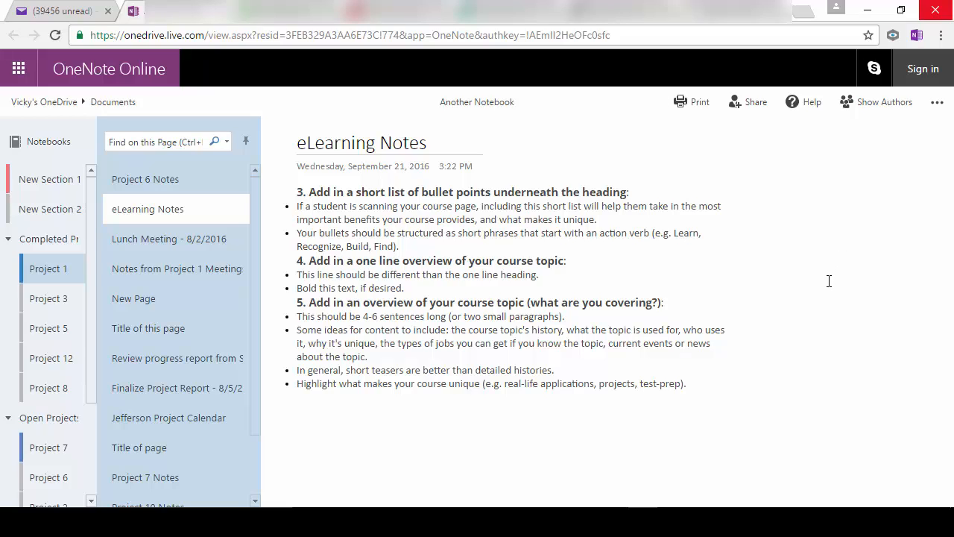
pyautogui.moveTo(692, 135)
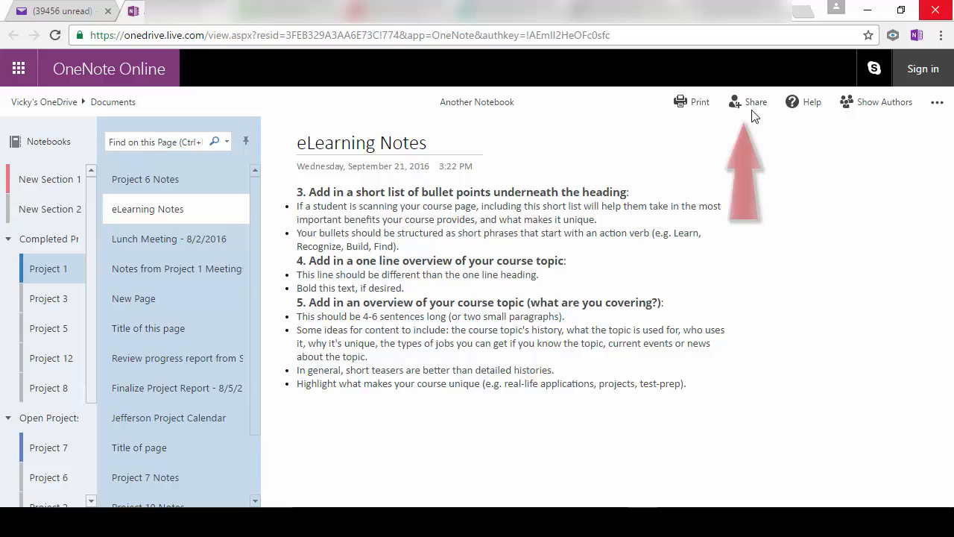
# - Check the Share details showing only the owner, then close them
pyautogui.click(755, 101)
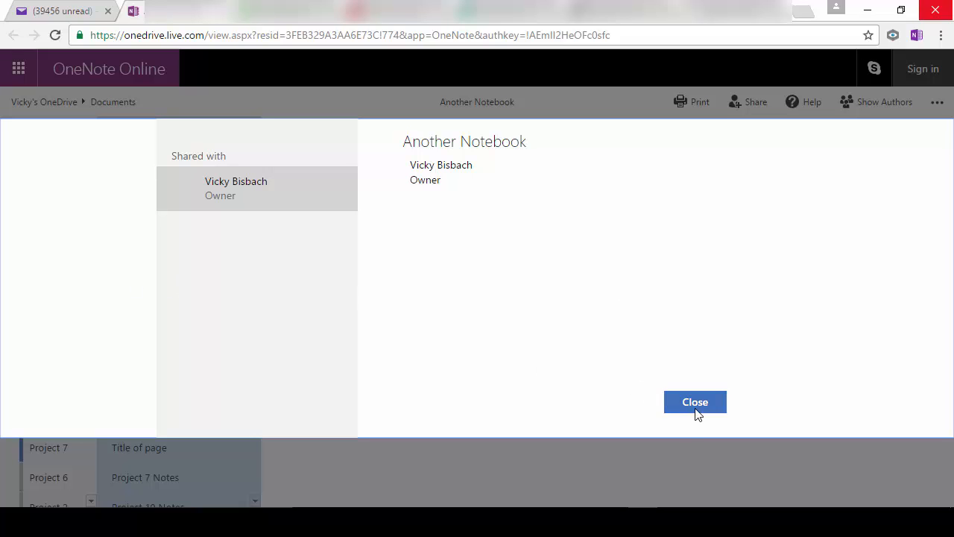
pyautogui.click(695, 403)
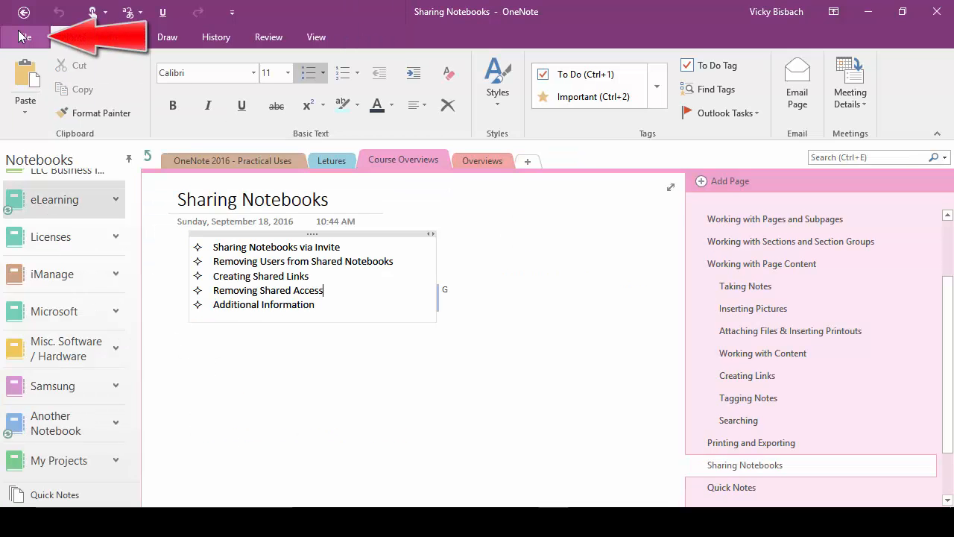
# - Return to File > Share for the eLearning notebook, listing the owner and the Can edit collaborator
pyautogui.click(23, 11)
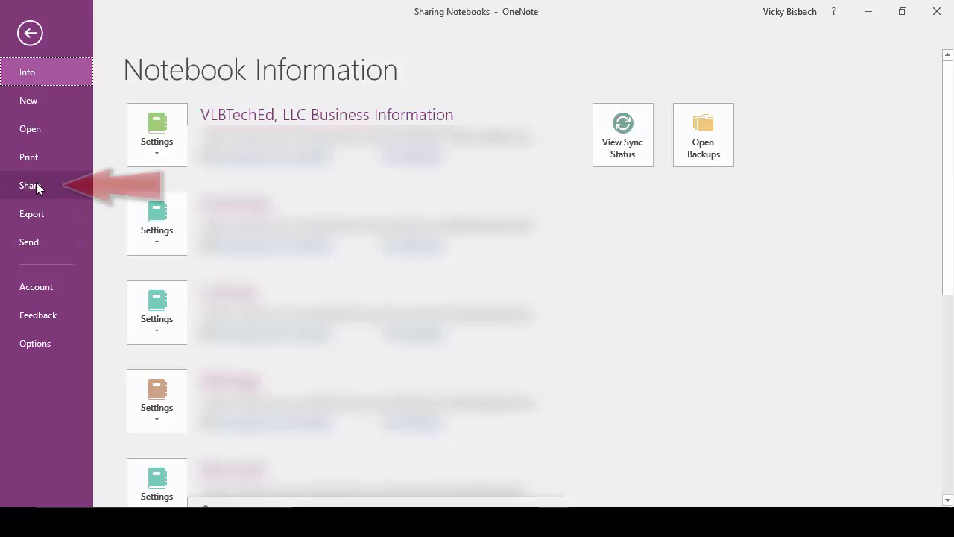
pyautogui.click(29, 185)
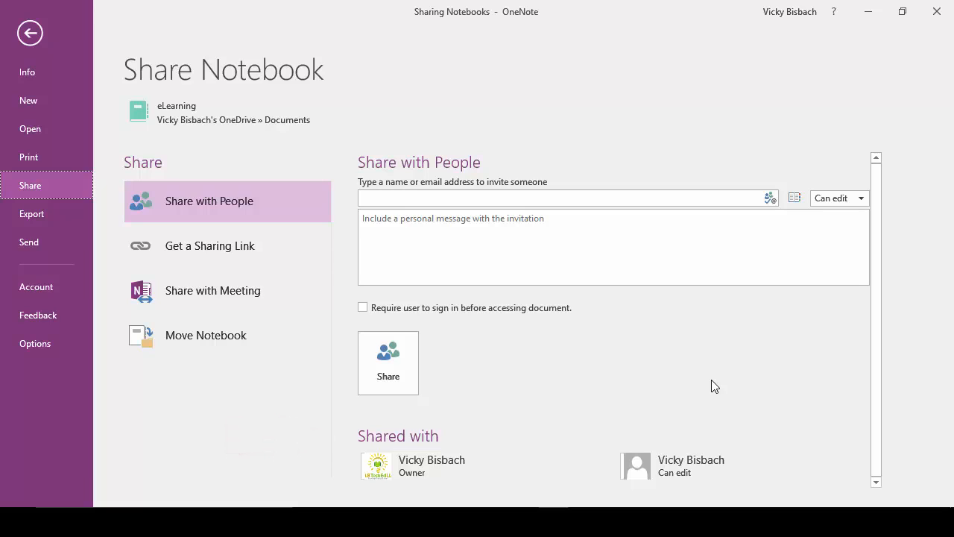
pyautogui.moveTo(783, 369)
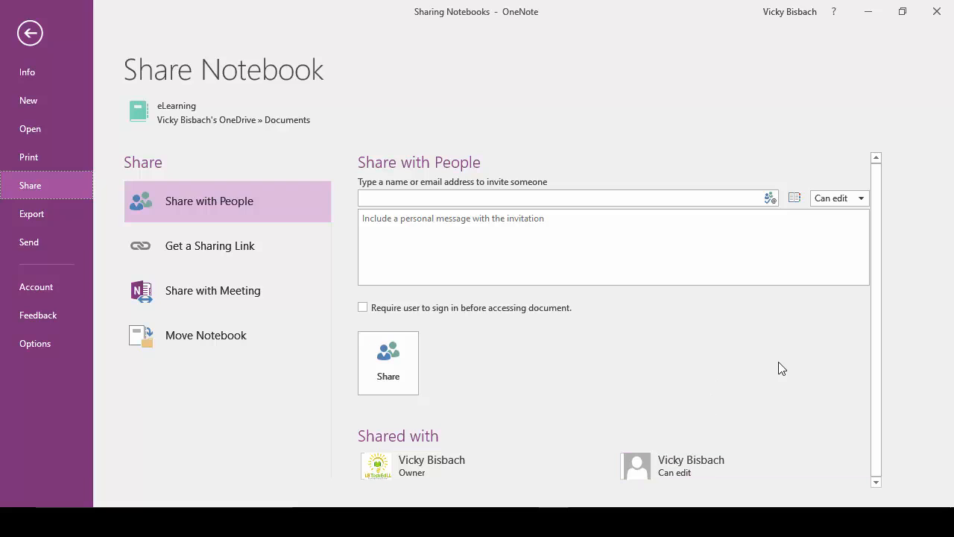
pyautogui.moveTo(764, 370)
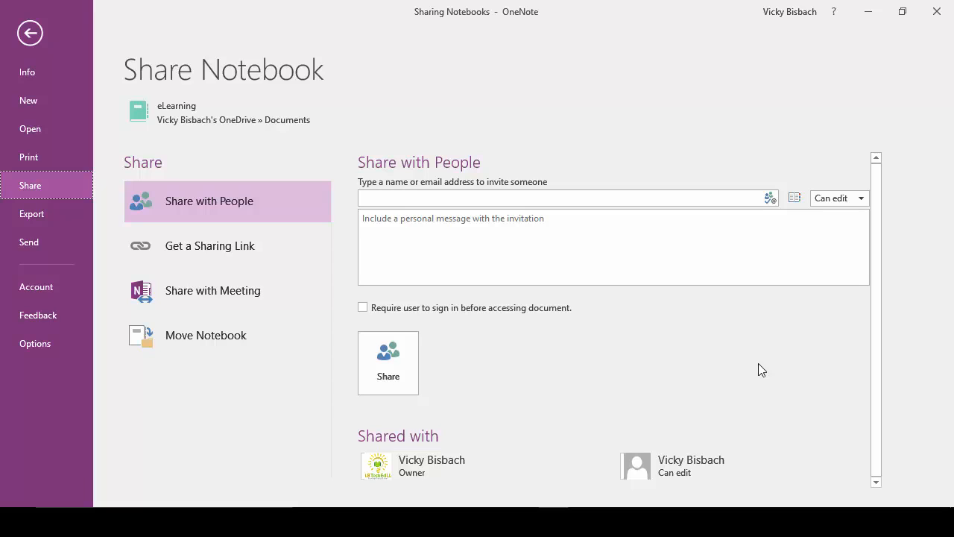
pyautogui.moveTo(754, 370)
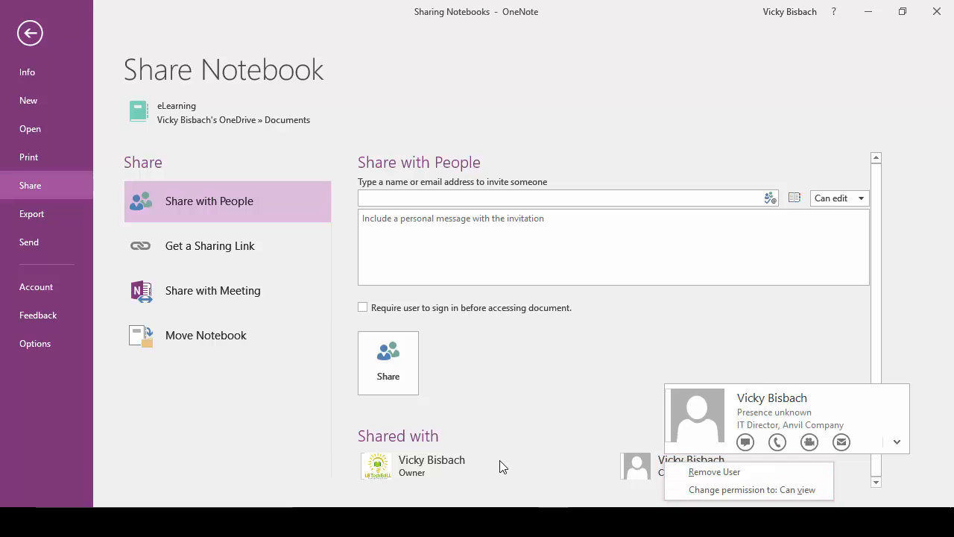
pyautogui.moveTo(713, 471)
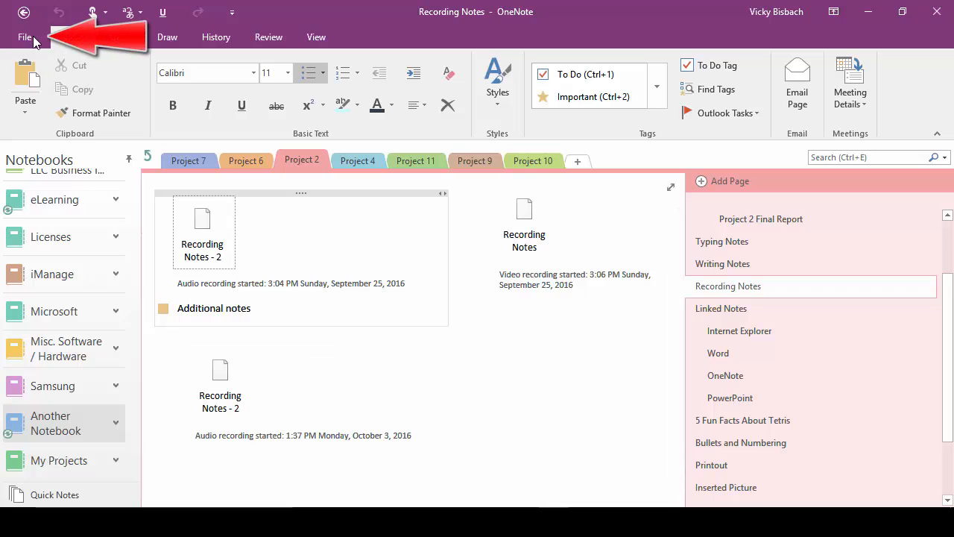
# - Disable Another Notebook's 'Anyone with a view link' from the Share page's sharing links
pyautogui.click(24, 35)
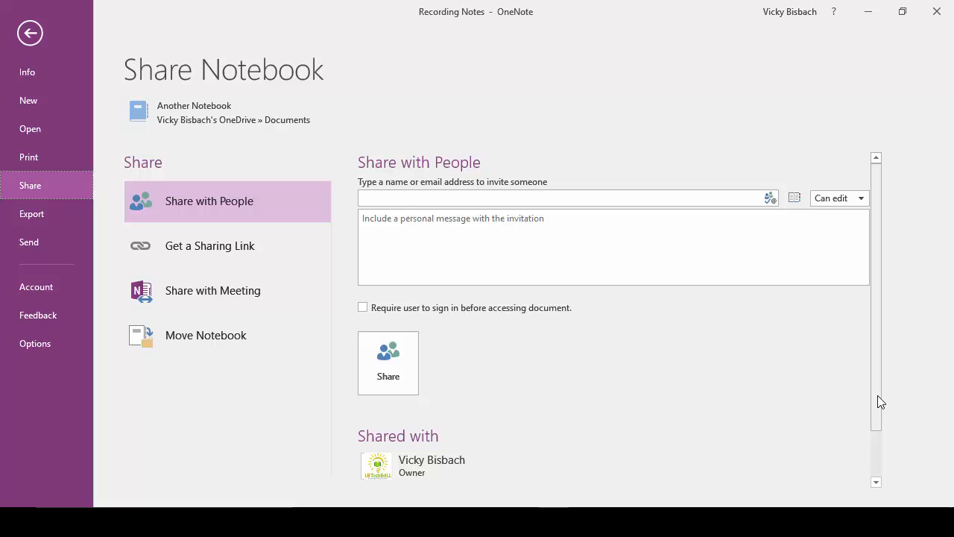
pyautogui.scroll(-3)
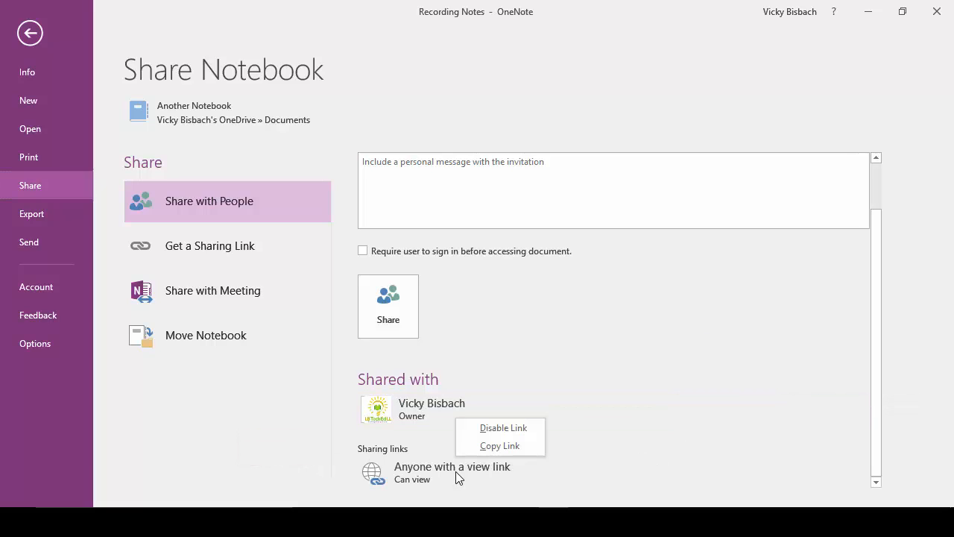
pyautogui.moveTo(502, 427)
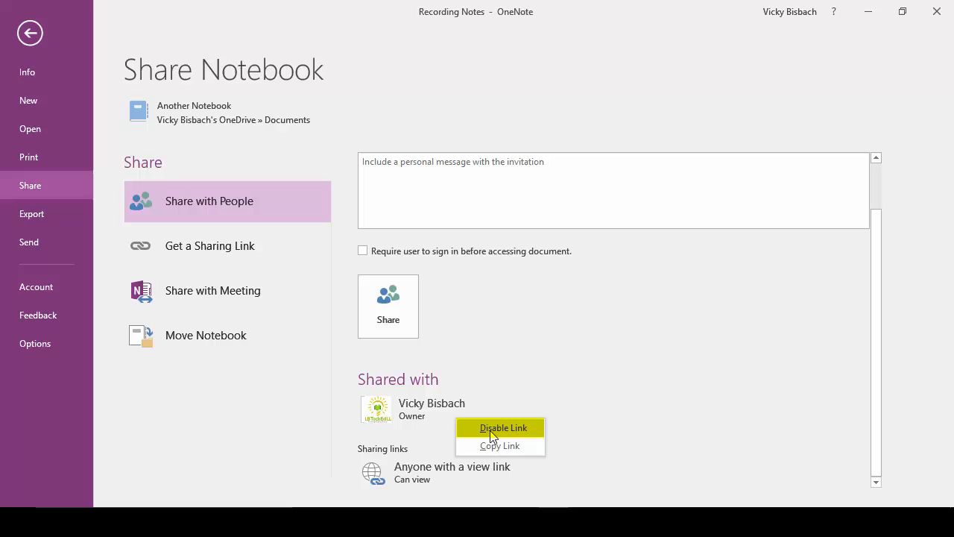
pyautogui.click(501, 426)
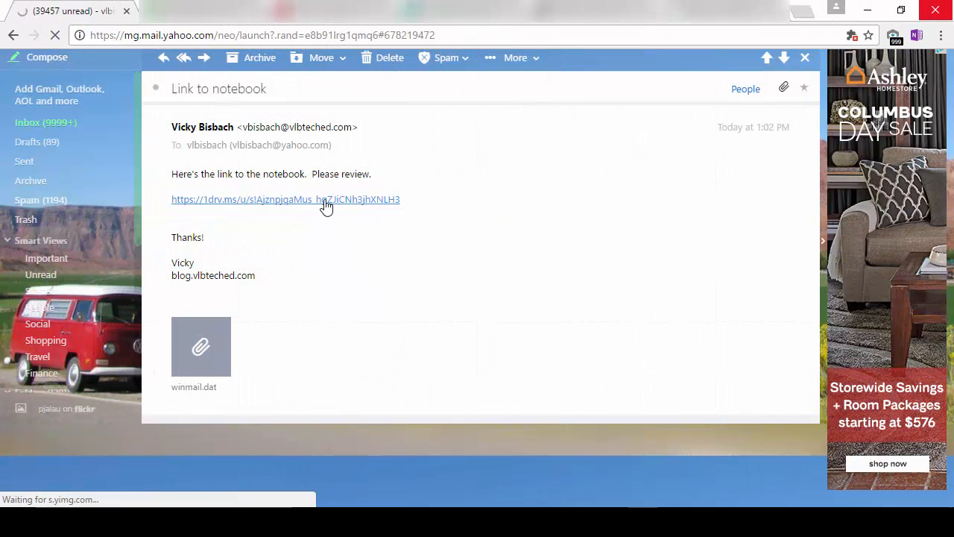
# - Follow the emailed notebook link, which now lands on a Microsoft sign-in page
pyautogui.click(285, 200)
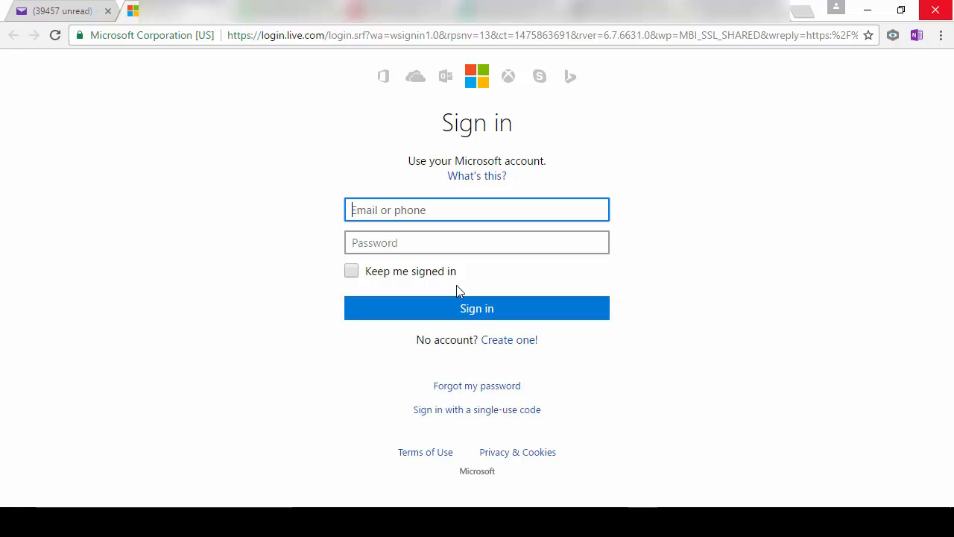
pyautogui.moveTo(868, 9)
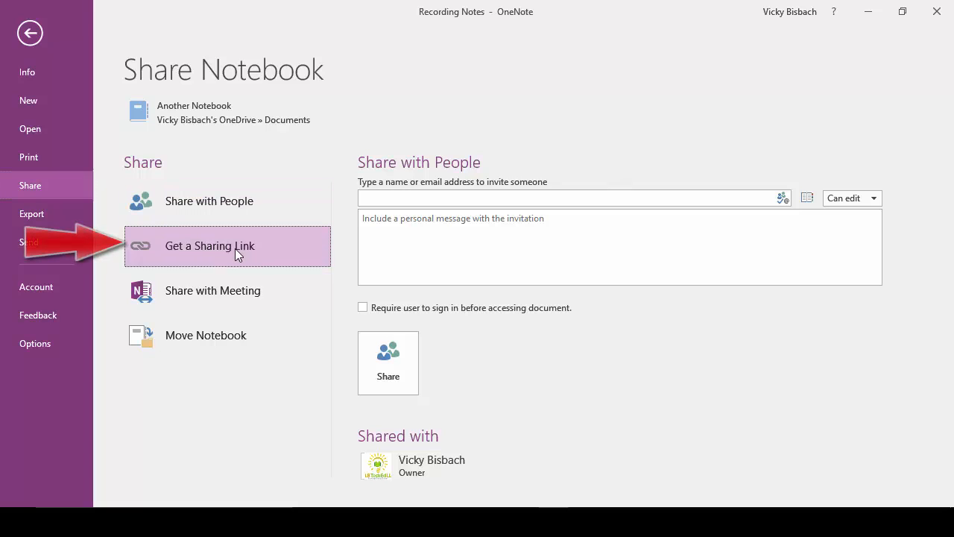
# - Show Another Notebook's Get a Sharing Link options, confirming no view link remains
pyautogui.click(208, 245)
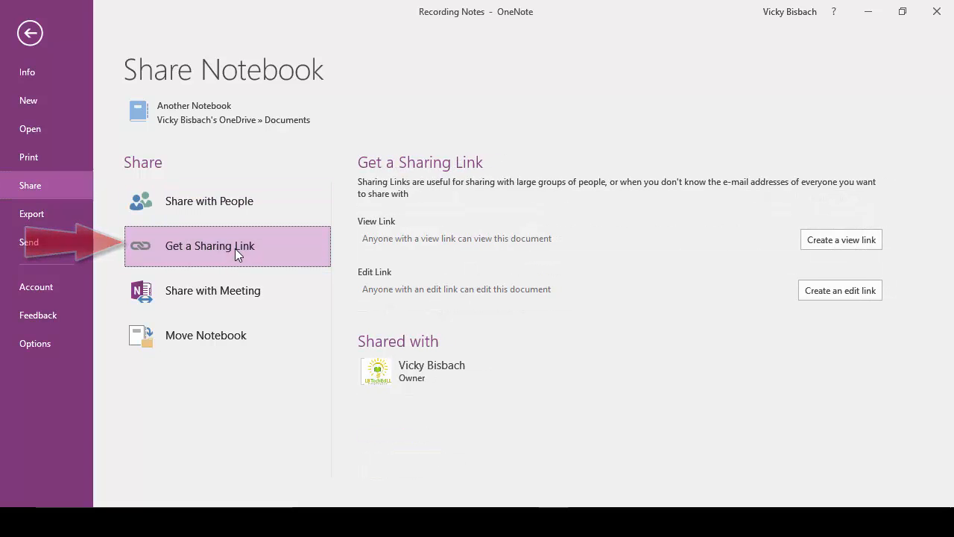